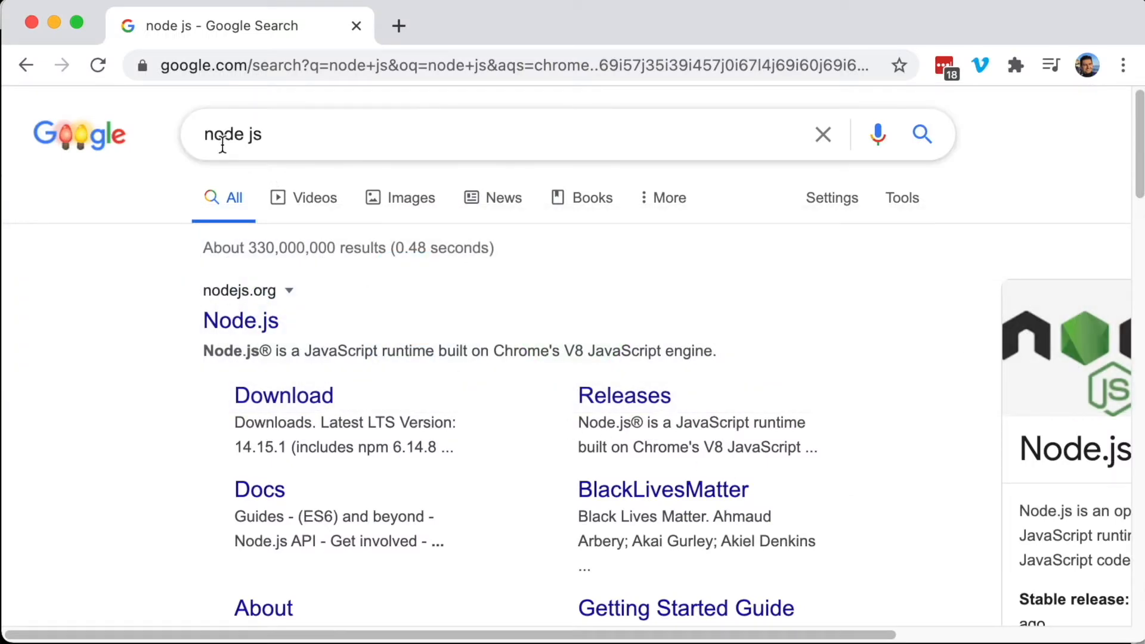
Download node-v14.15.1.pkg, the macOS LTS installer, from the Node.js downloads page
{"action": "left_click", "coordinate": [283, 395]}
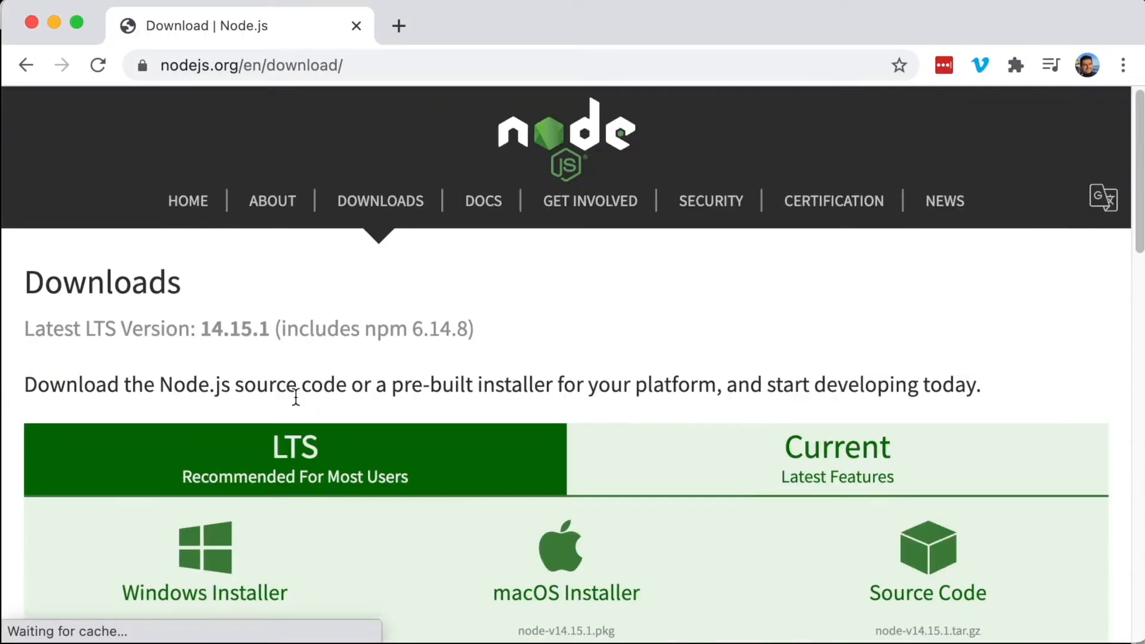
{"action": "scroll", "scroll_direction": "down", "scroll_amount": 3}
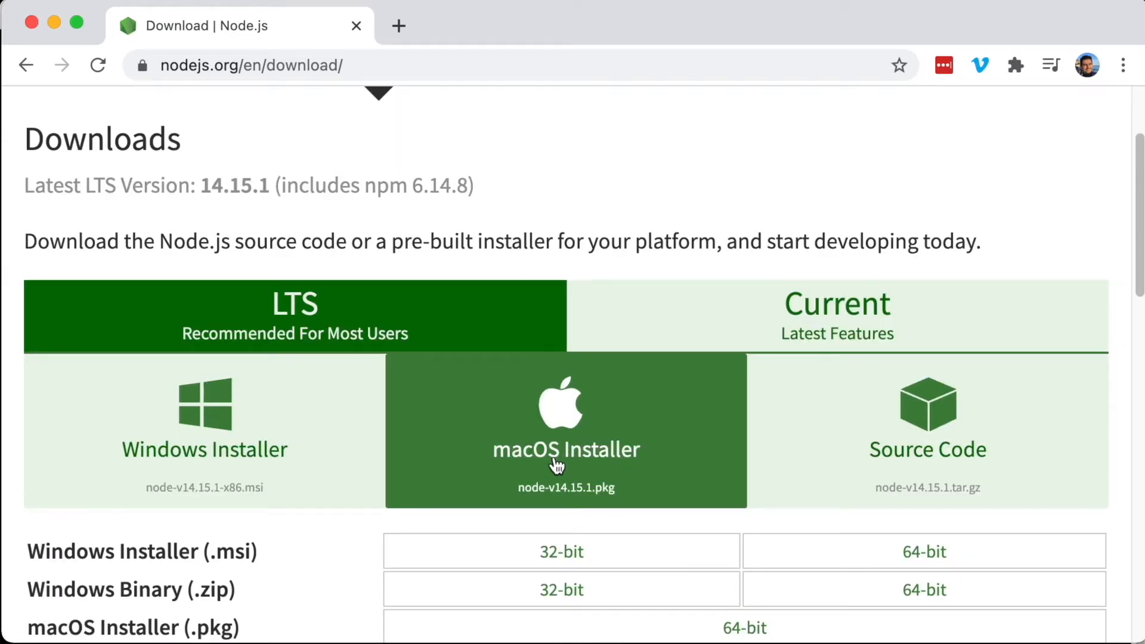
{"action": "left_click", "coordinate": [566, 430]}
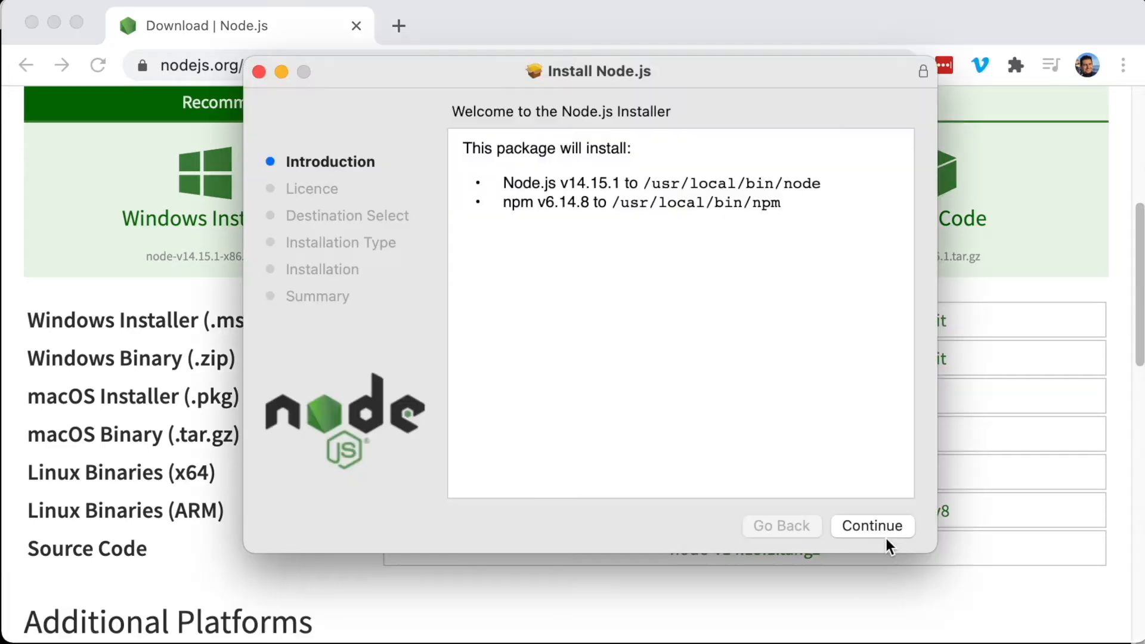
Accept the licence, run the standard install, then close and move the pkg to Bin
{"action": "left_click", "coordinate": [872, 526]}
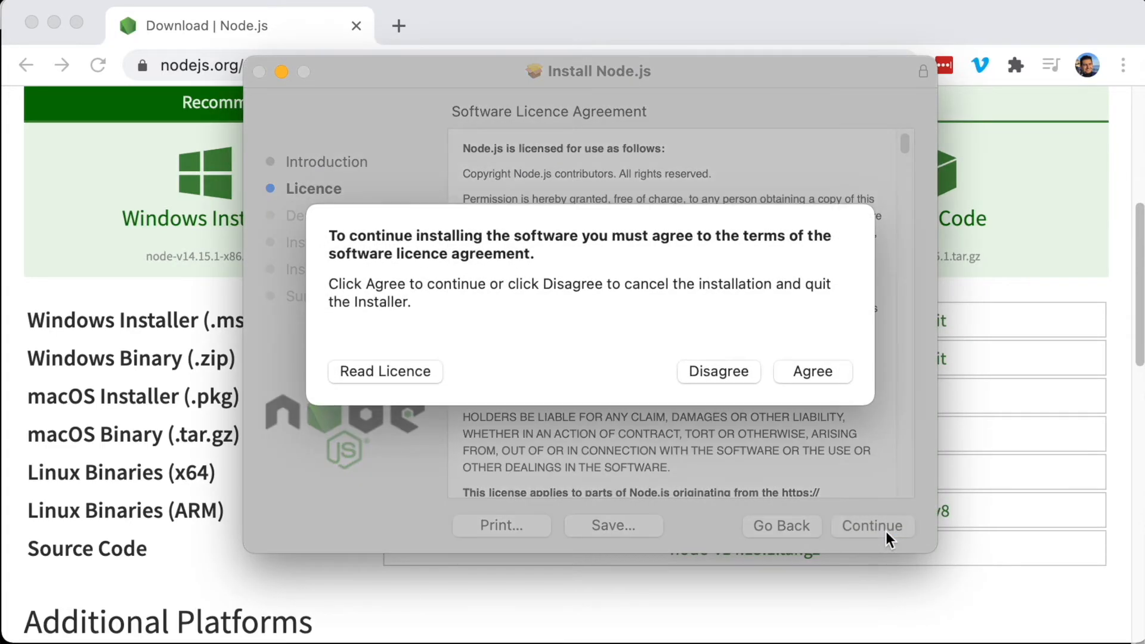
{"action": "left_click", "coordinate": [812, 371]}
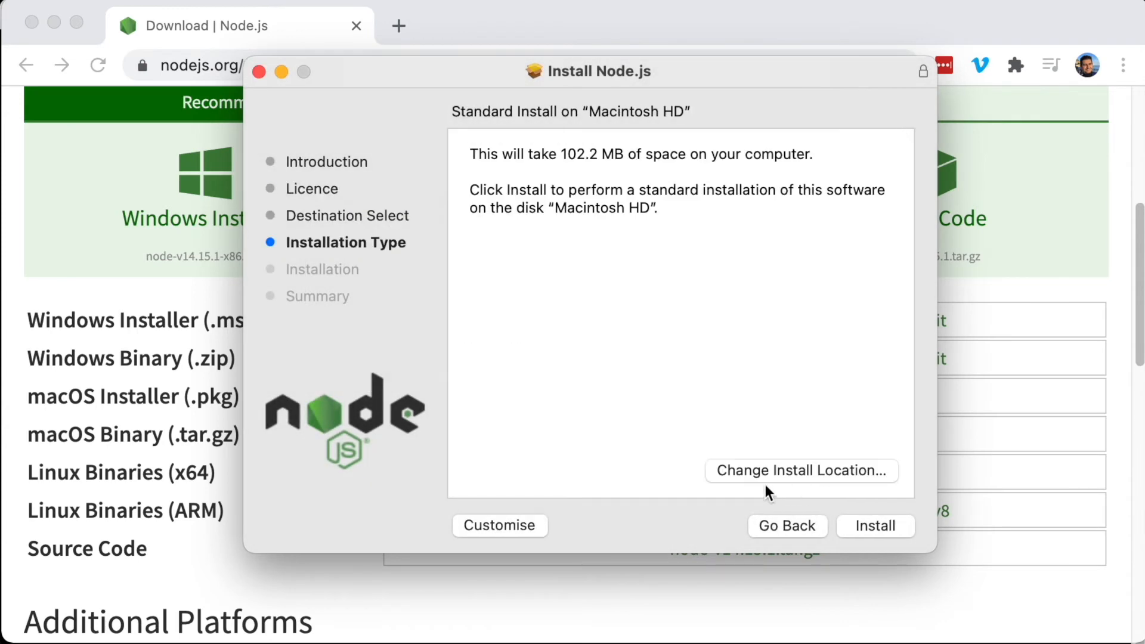
{"action": "mouse_move", "coordinate": [868, 531]}
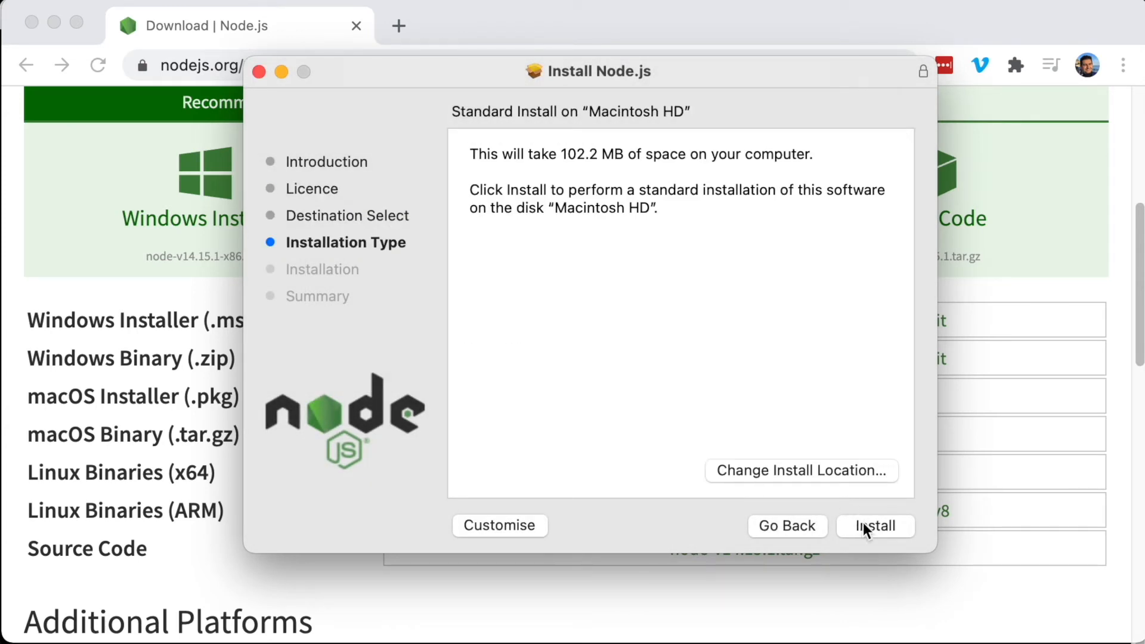
{"action": "left_click", "coordinate": [874, 526]}
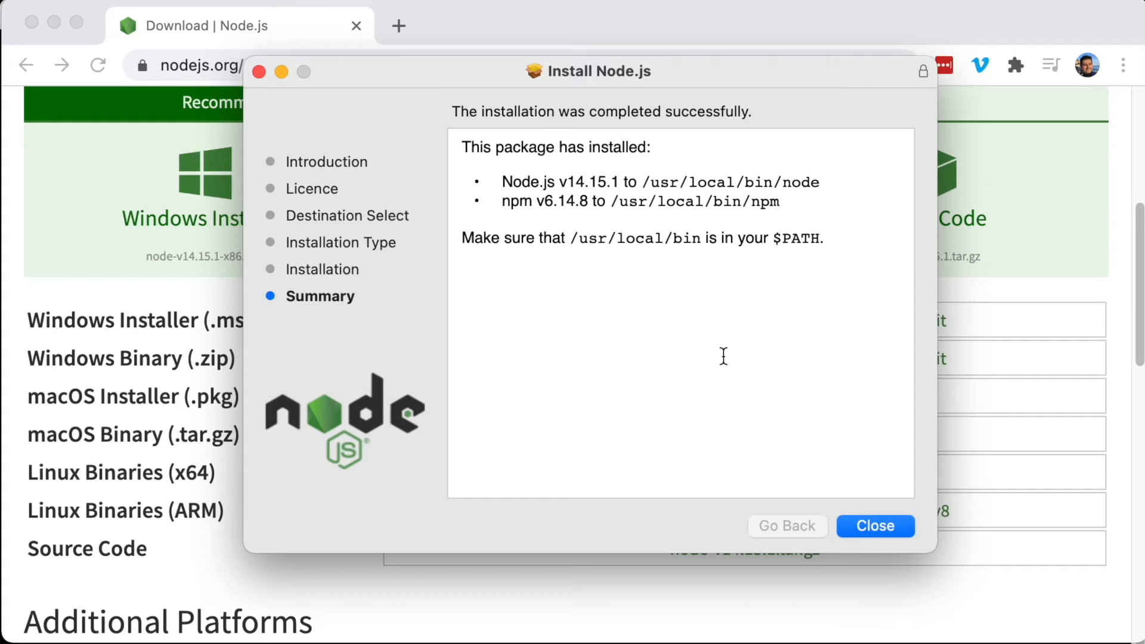
{"action": "left_click", "coordinate": [874, 526]}
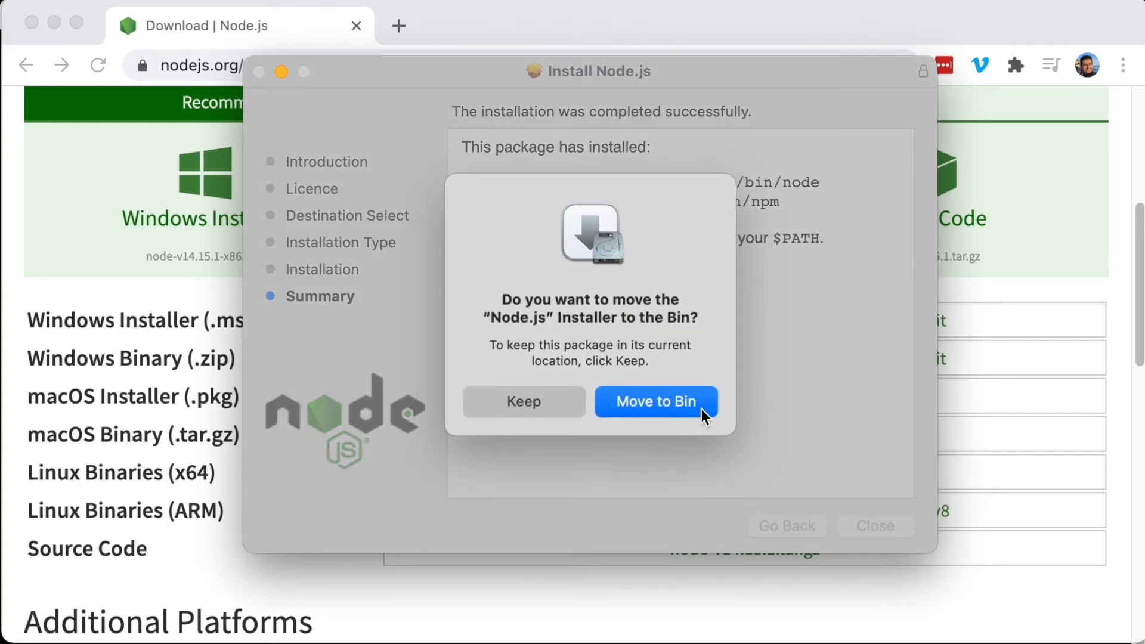
{"action": "left_click", "coordinate": [654, 403]}
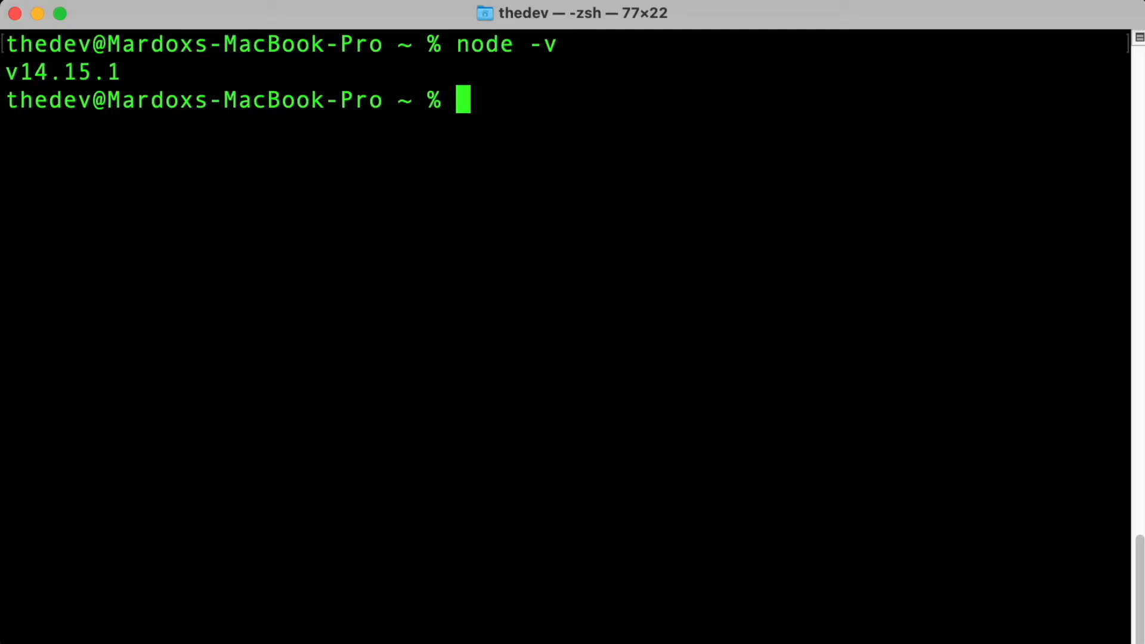